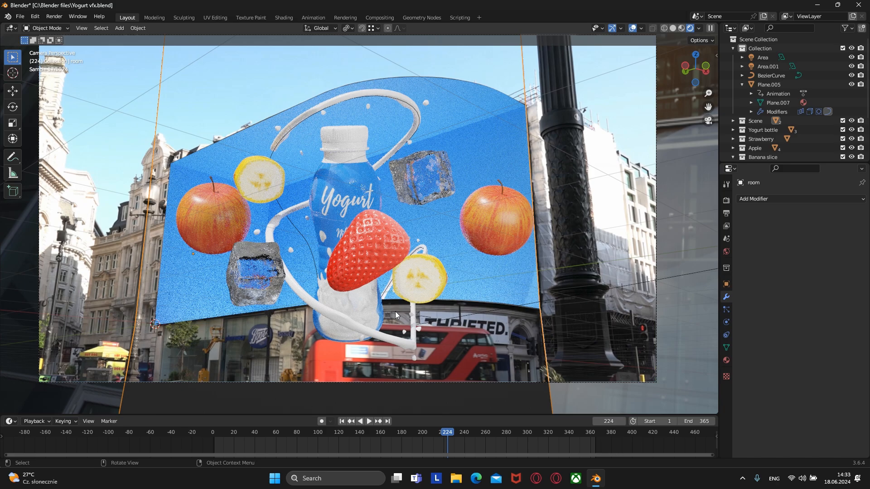
mouse_move(417, 377)
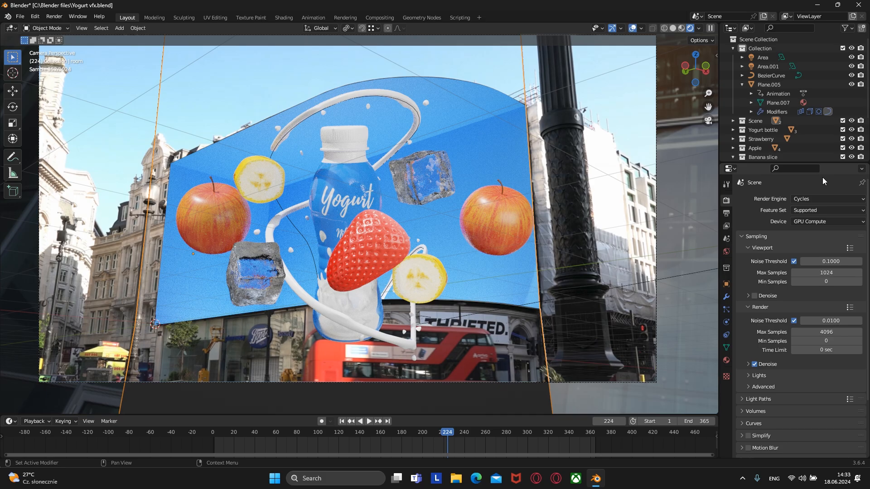
- Render with Cycles on GPU Compute and lower the final render's max samples from 4096
click(826, 198)
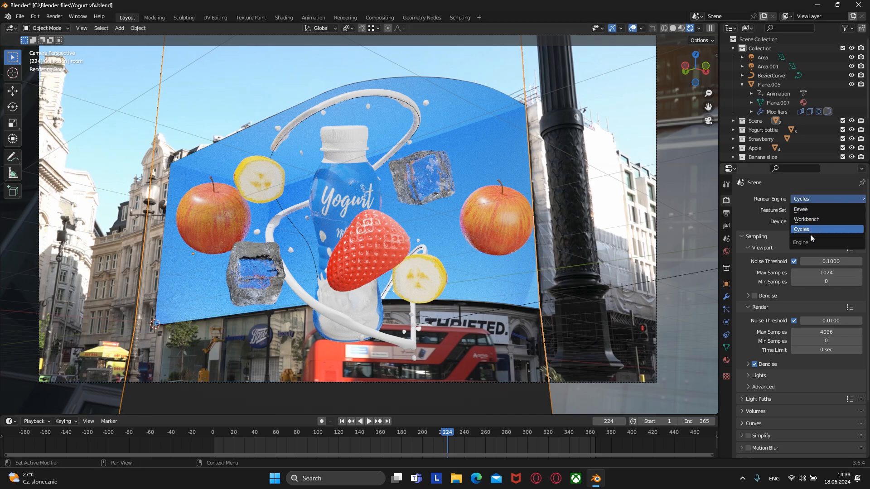
click(825, 229)
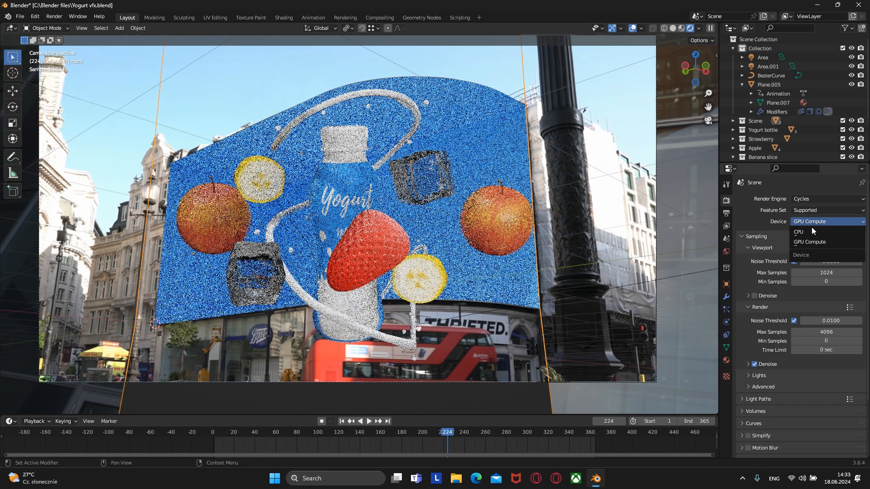
click(809, 241)
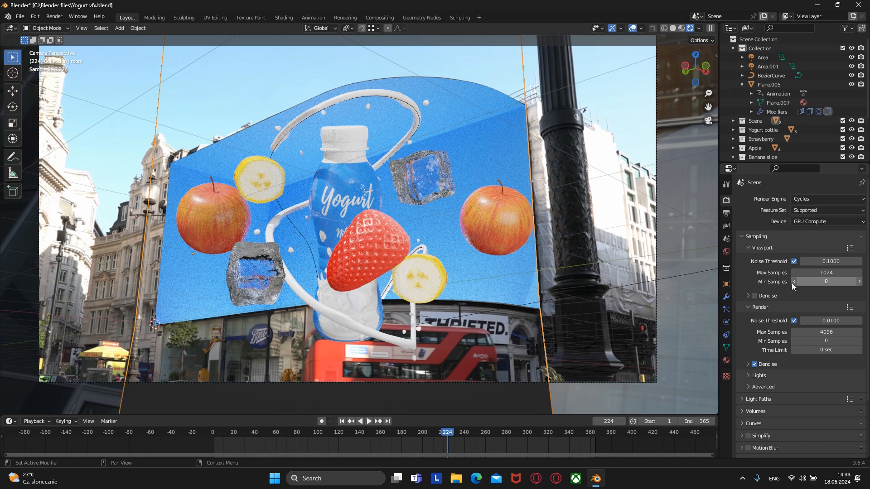
double_click(826, 331)
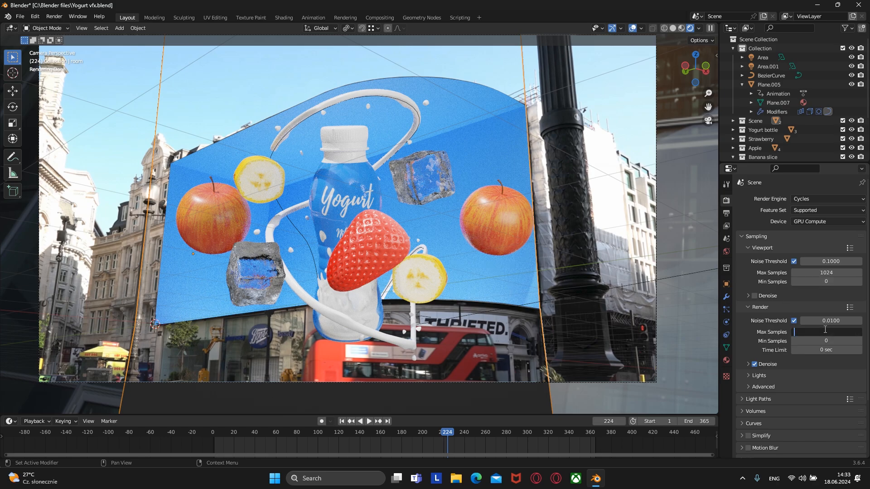
text(26)
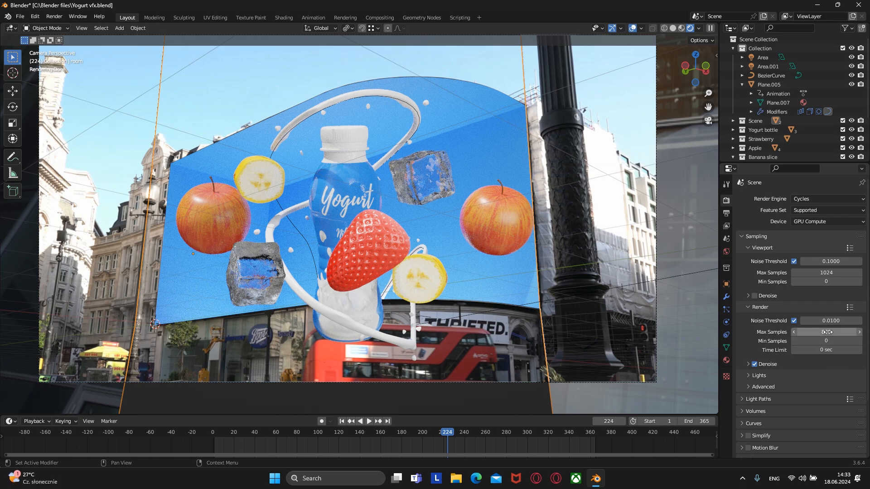
- Show the world's modern buildings 4K EXR environment texture and its mapping rotation
click(826, 332)
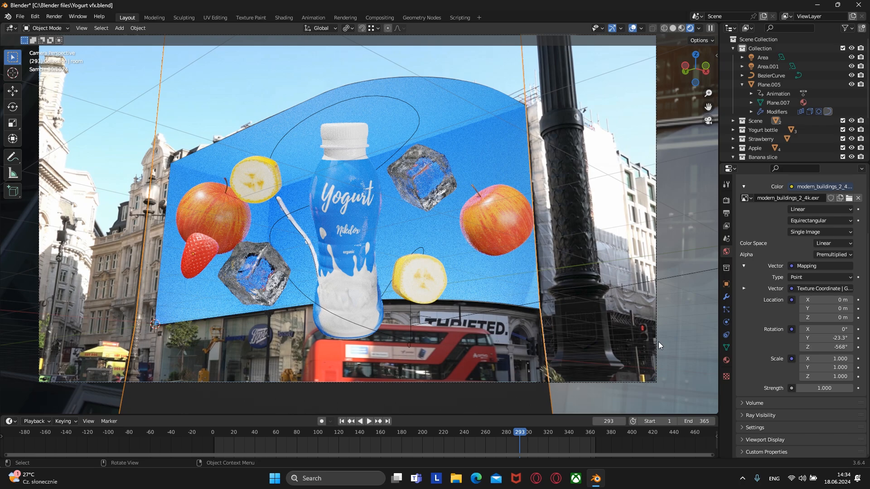
- Set the output file format to PNG with RGB colour after briefly trying JPEG
click(726, 213)
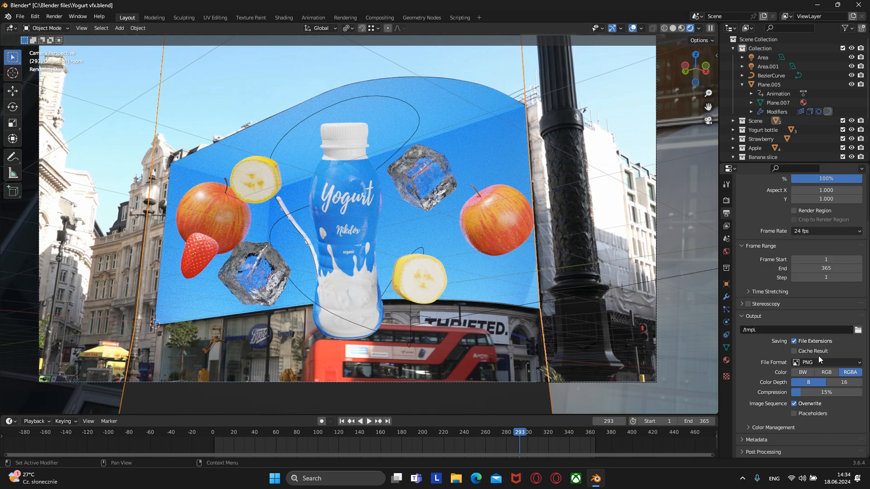
click(826, 363)
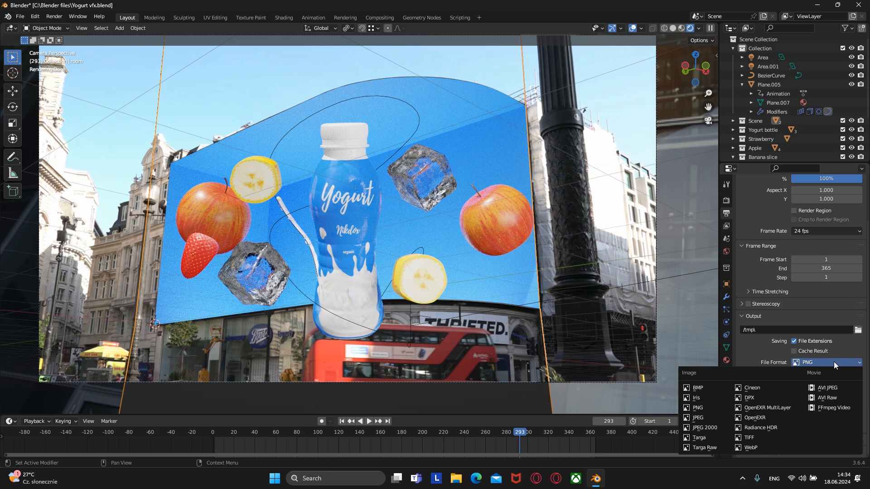
click(698, 417)
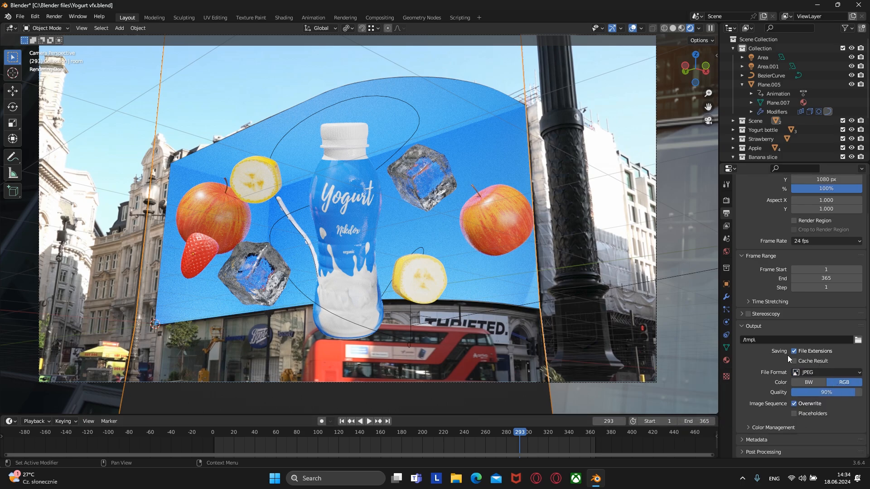
click(826, 372)
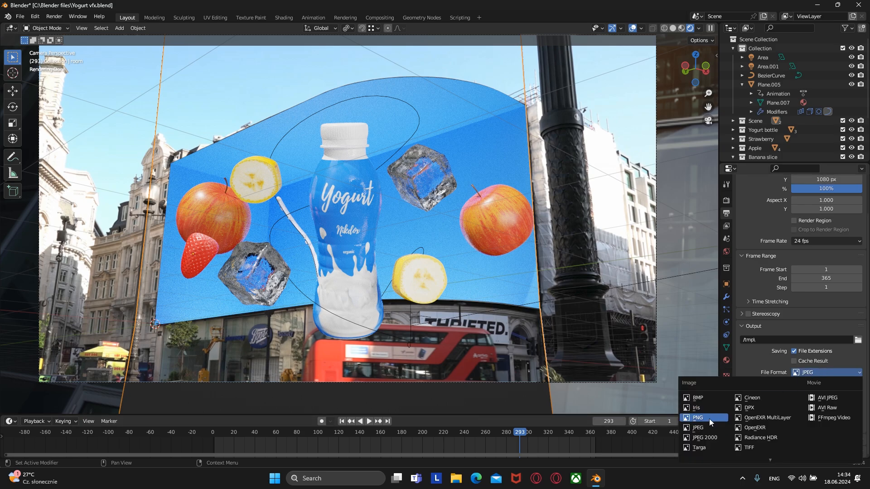
click(698, 417)
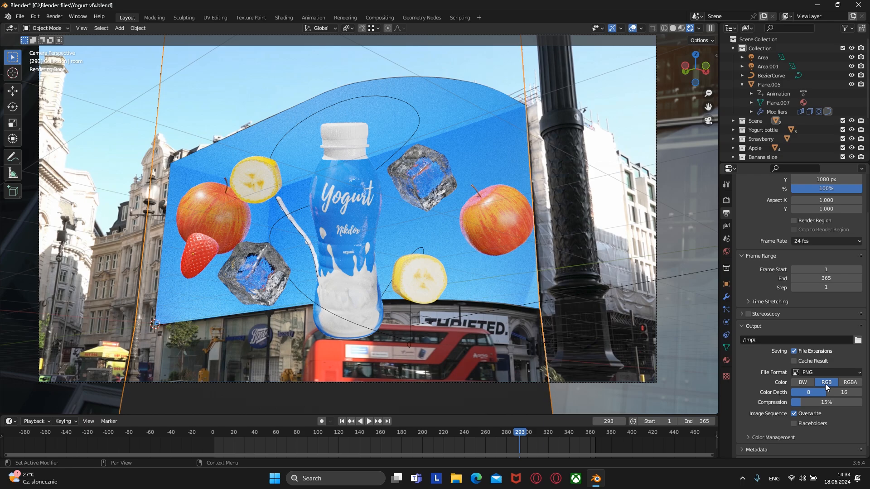
mouse_move(826, 383)
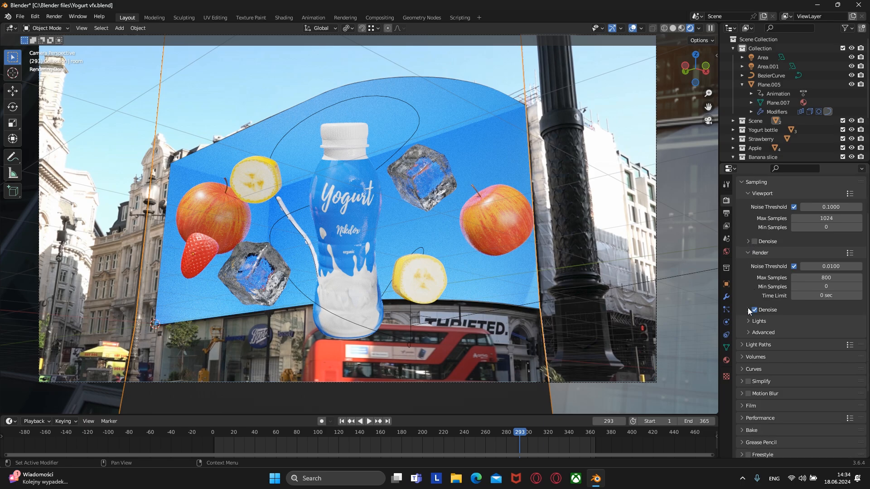
- Expand the Film panel showing exposure 1.00 and the Blackman-Harris pixel filter
click(752, 310)
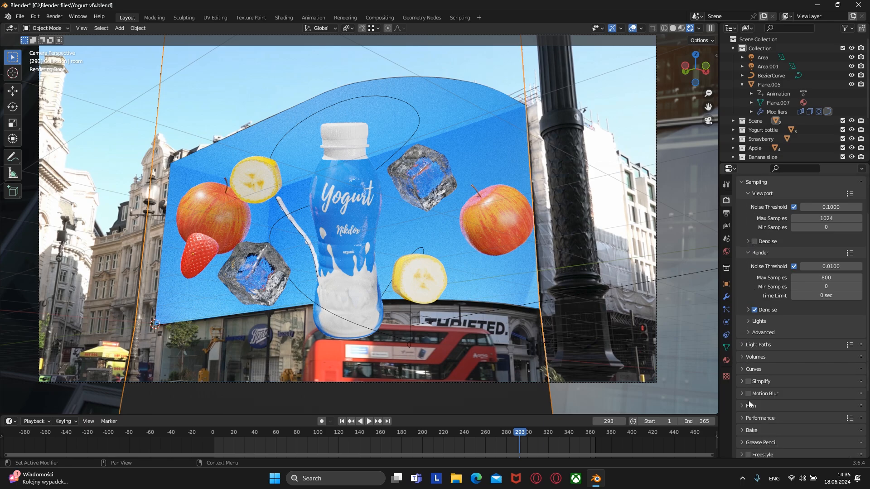
click(750, 405)
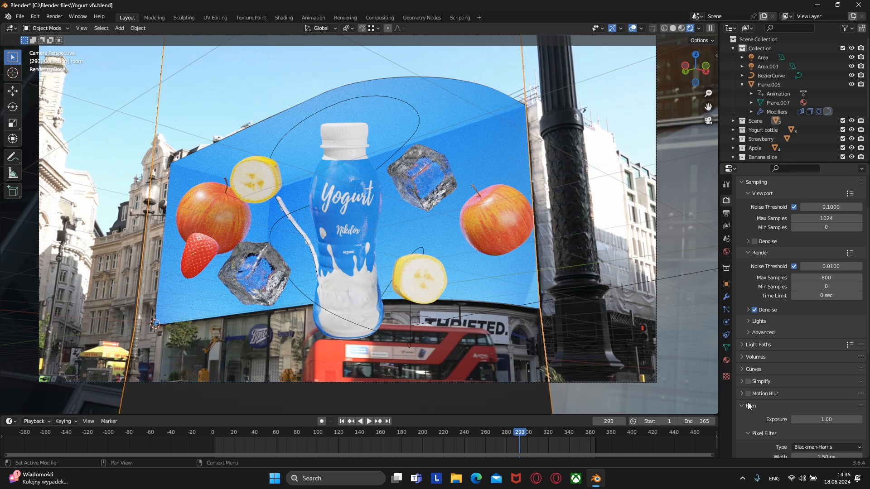